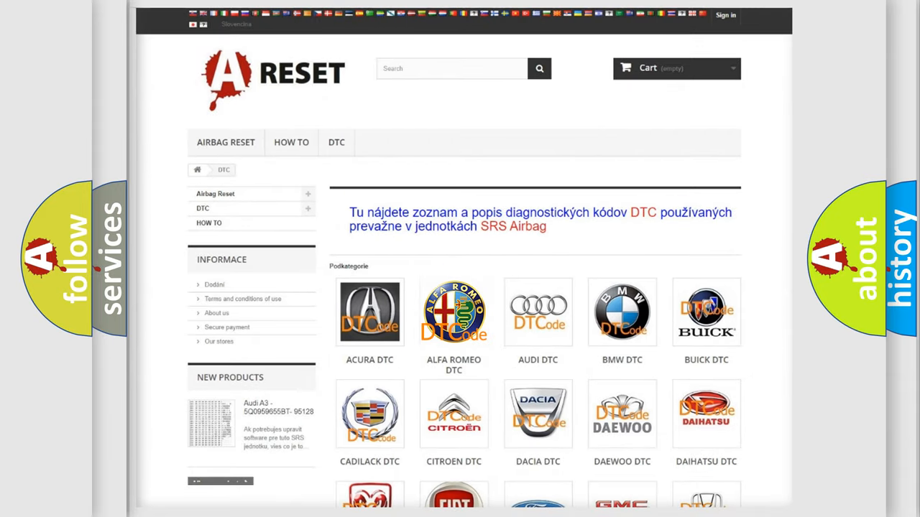
- Open the ALFA ROMEO DTC list and scroll through its airbag codes to the C- and P-series entries
left_click(454, 311)
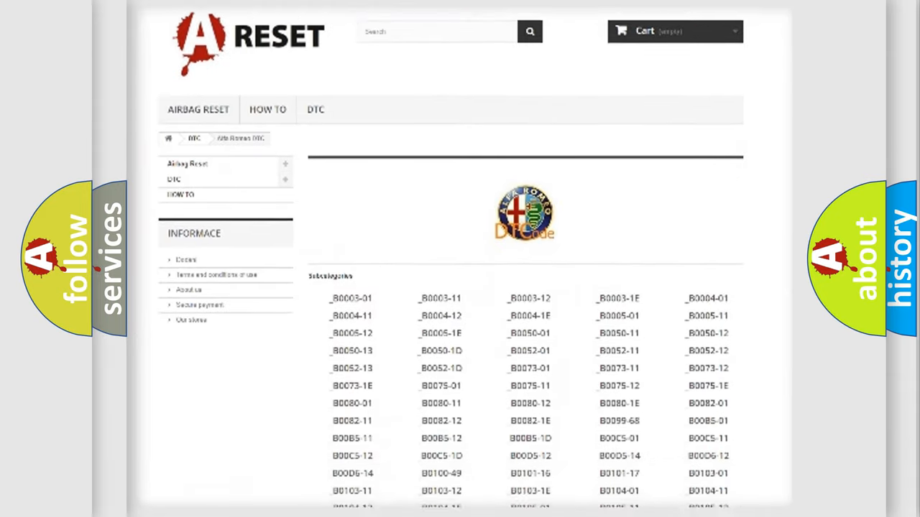
scroll("down", 3)
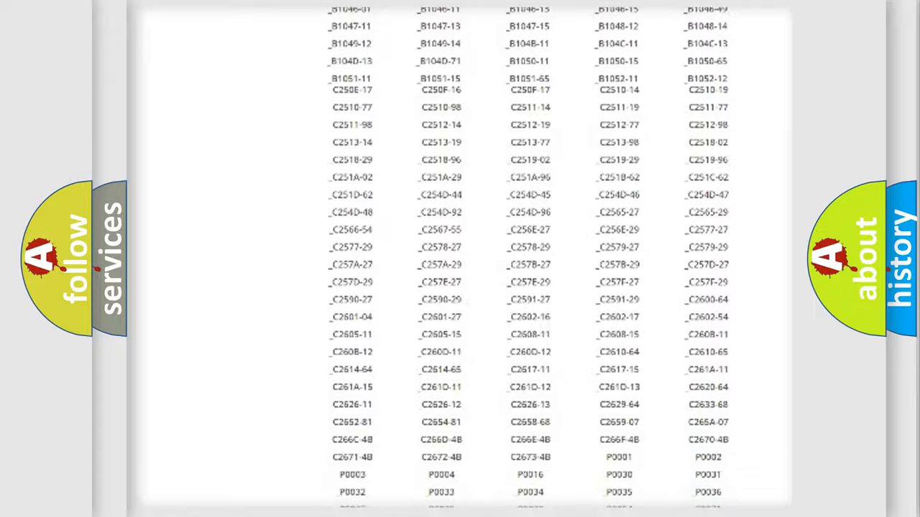